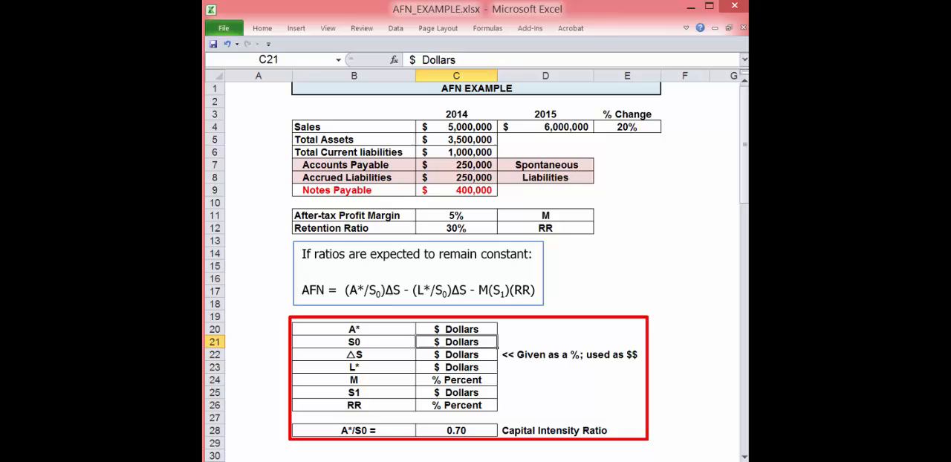
pyautogui.click(353, 353)
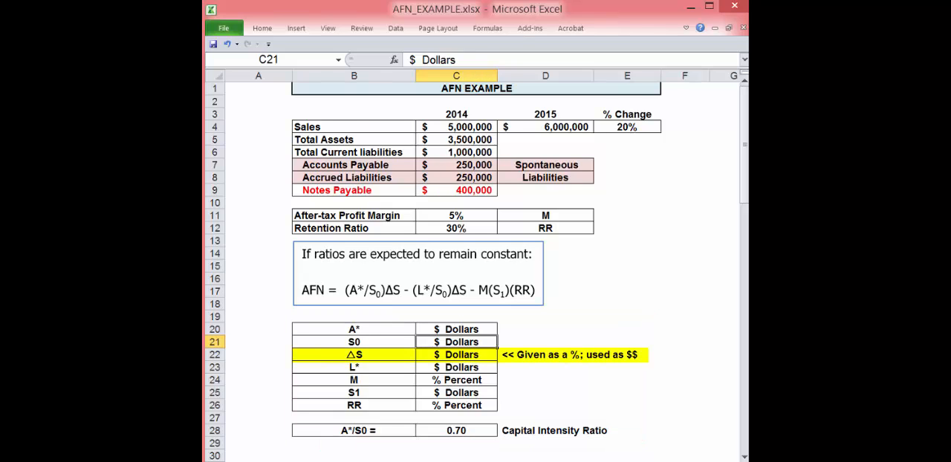